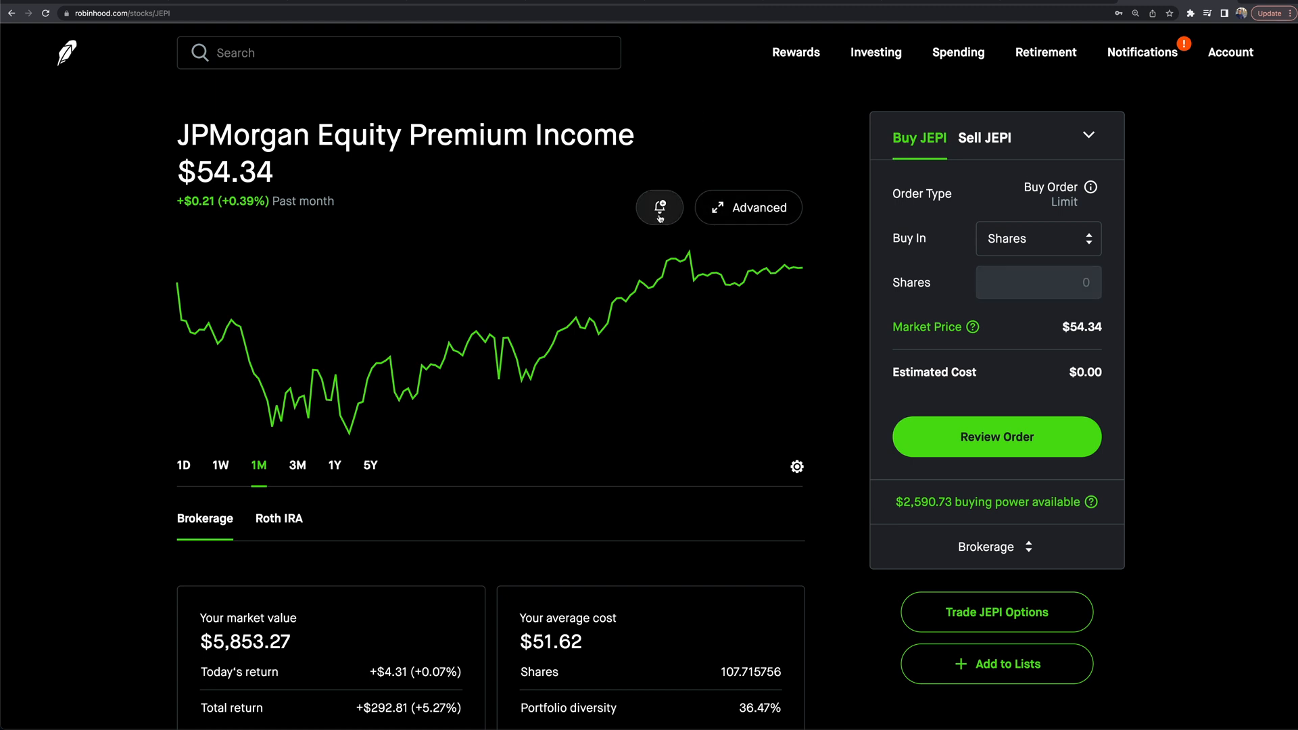
pyautogui.moveTo(657, 234)
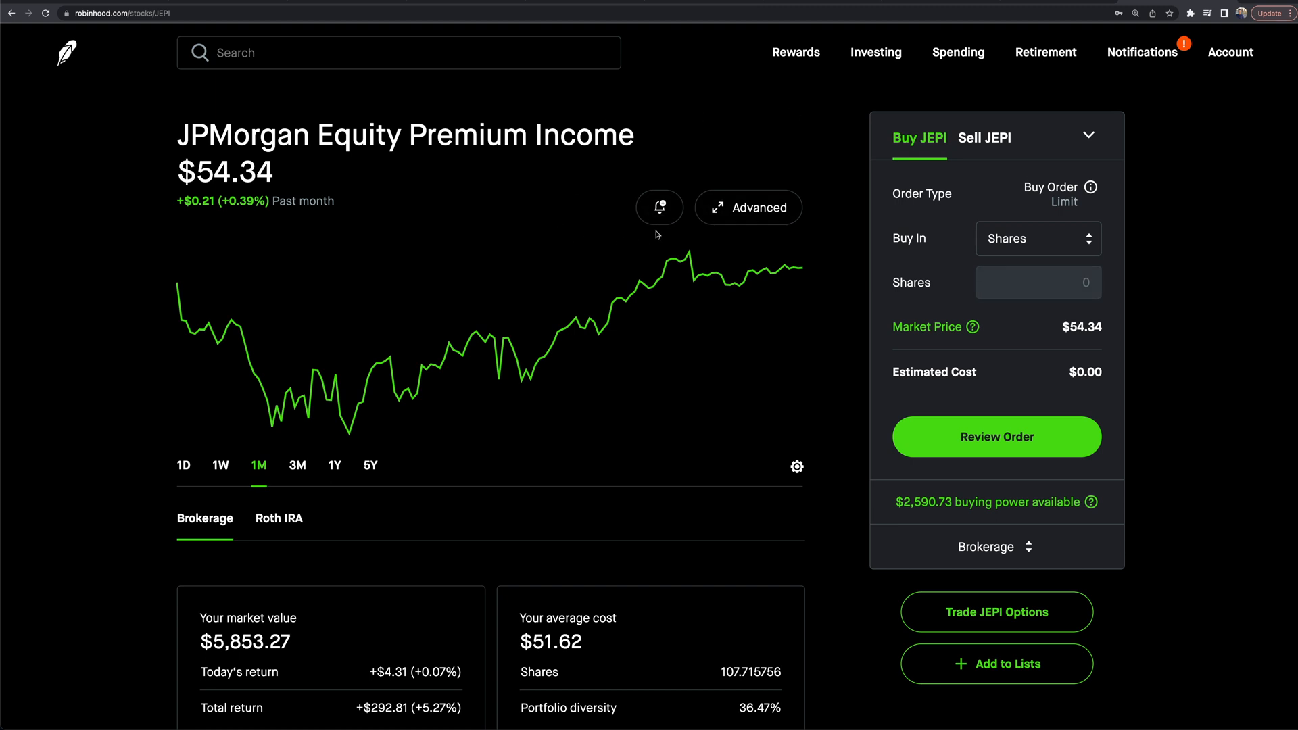
# Step: Bring up JEPI's custom price alerts via the bell icon beside the chart
pyautogui.click(658, 205)
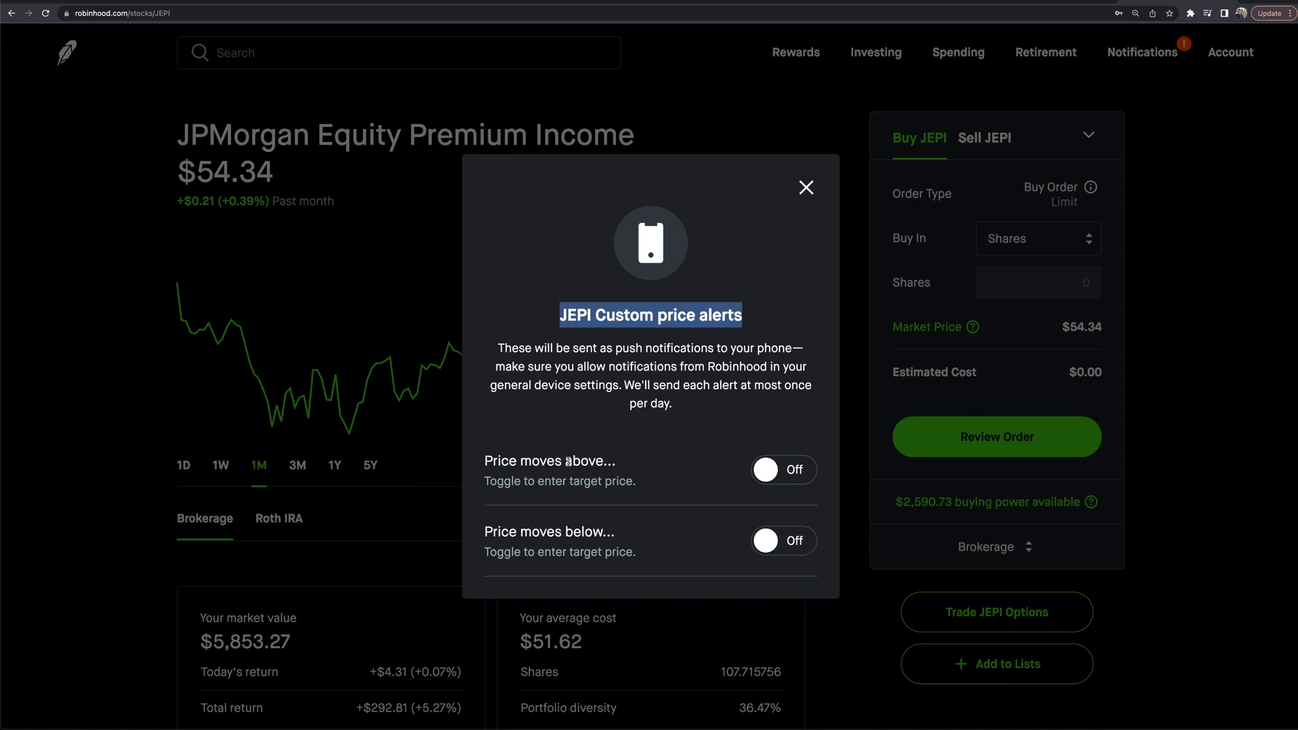
# Step: Turn on the JEPI price-moves-above alert with a $60.00 target and save it
pyautogui.click(783, 469)
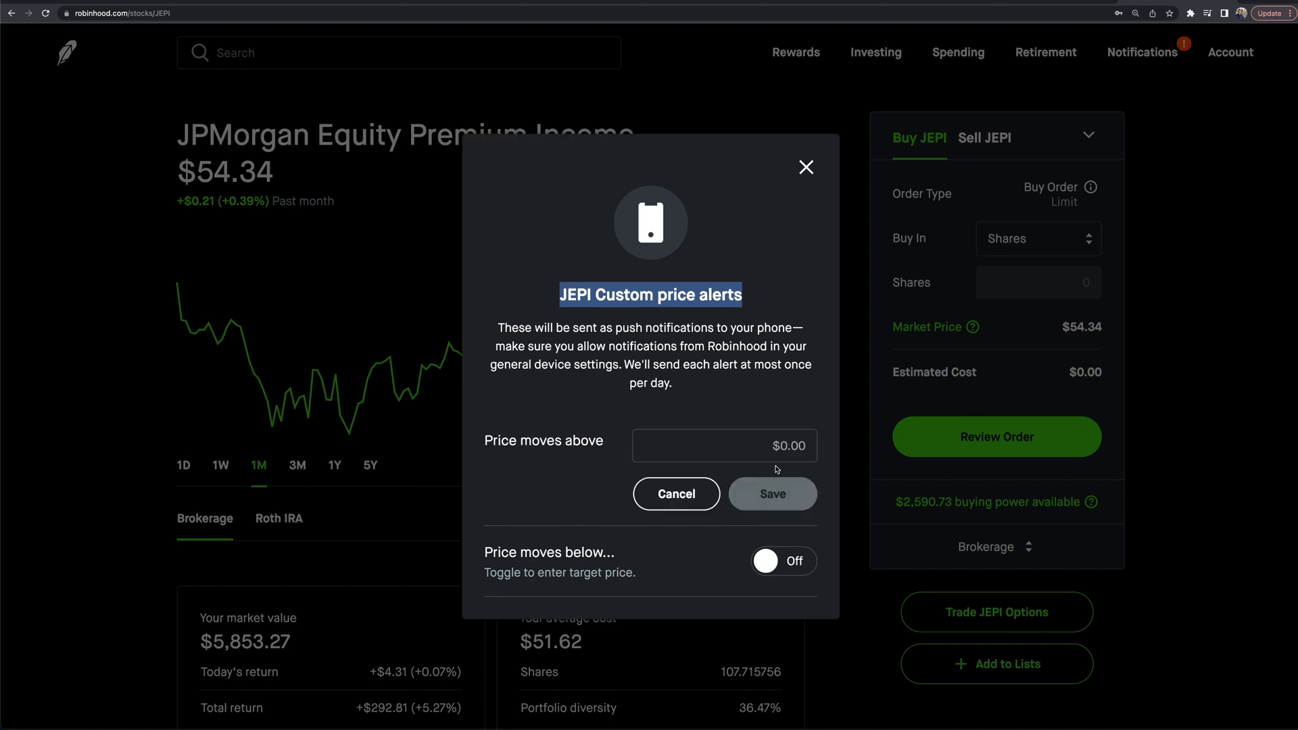
pyautogui.moveTo(408, 299)
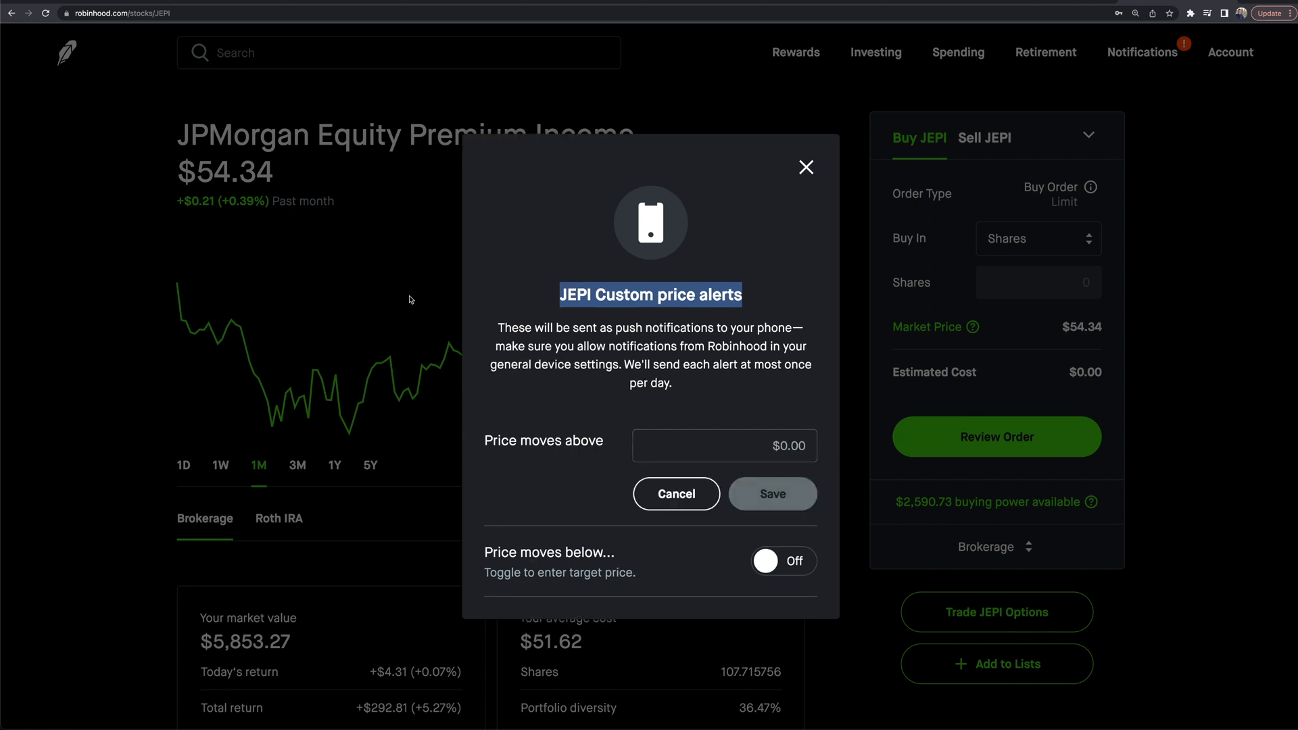
pyautogui.click(723, 445)
pyautogui.write('$60.00')
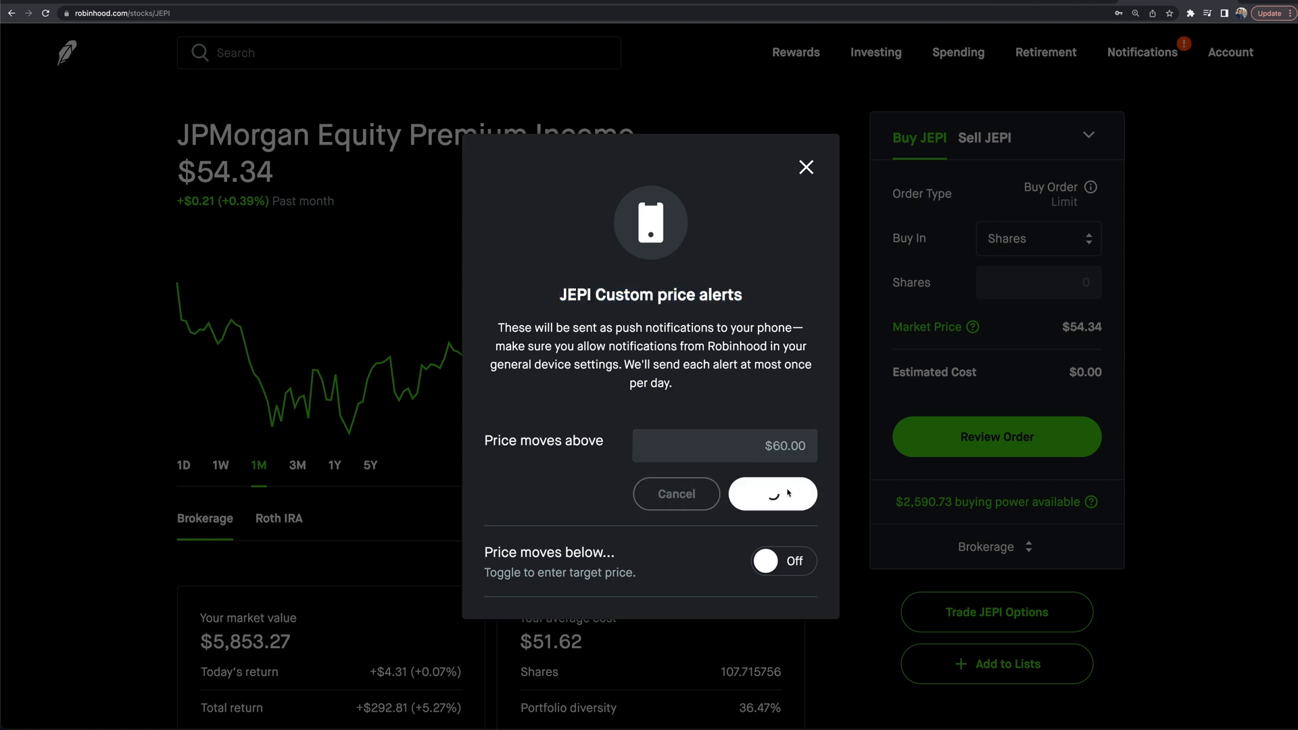
pyautogui.click(771, 493)
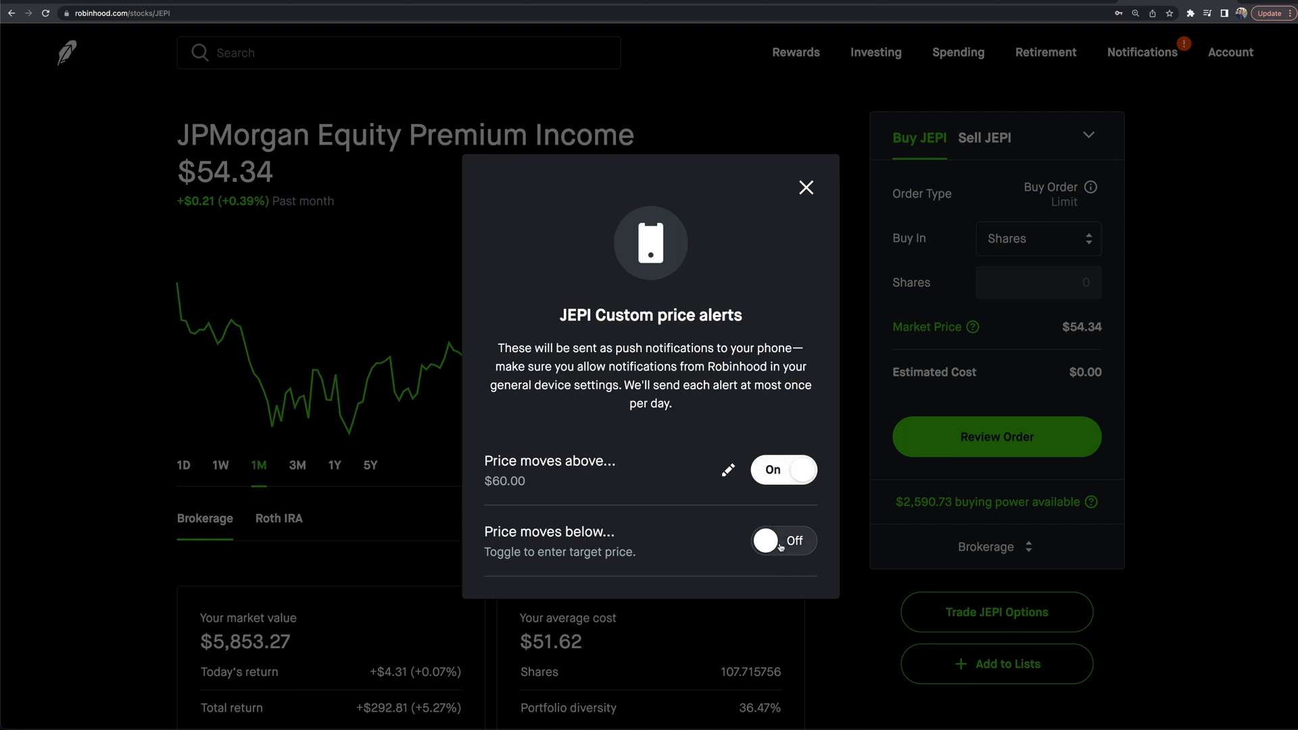
# Step: Turn on the JEPI price-moves-below alert with a $50 target and save it
pyautogui.click(783, 541)
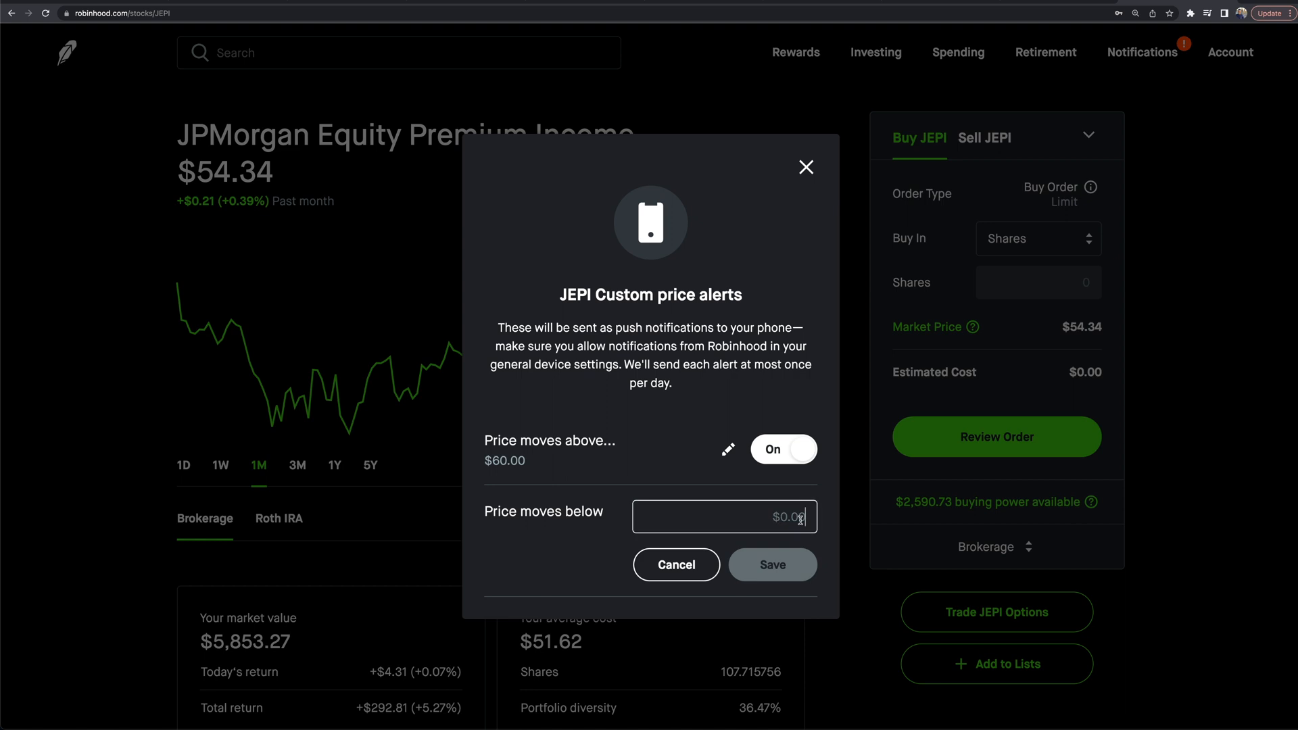
pyautogui.write('50')
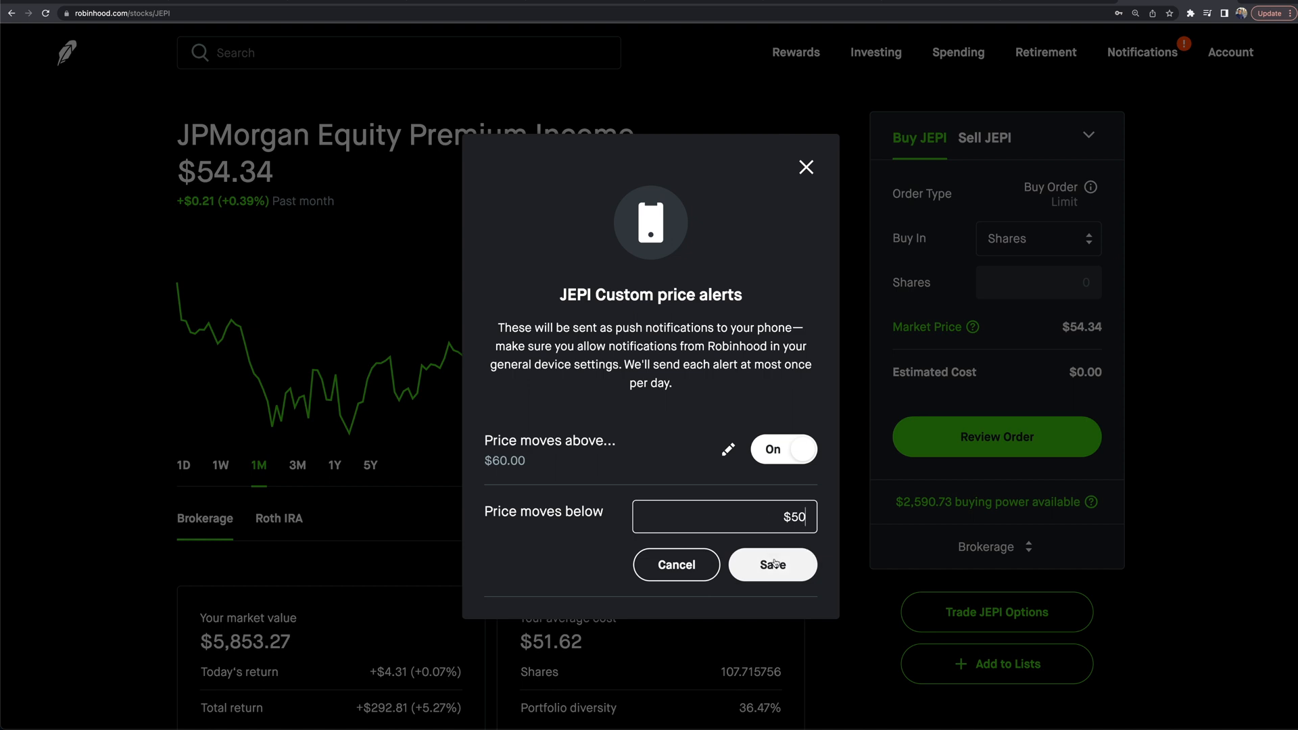
pyautogui.click(770, 565)
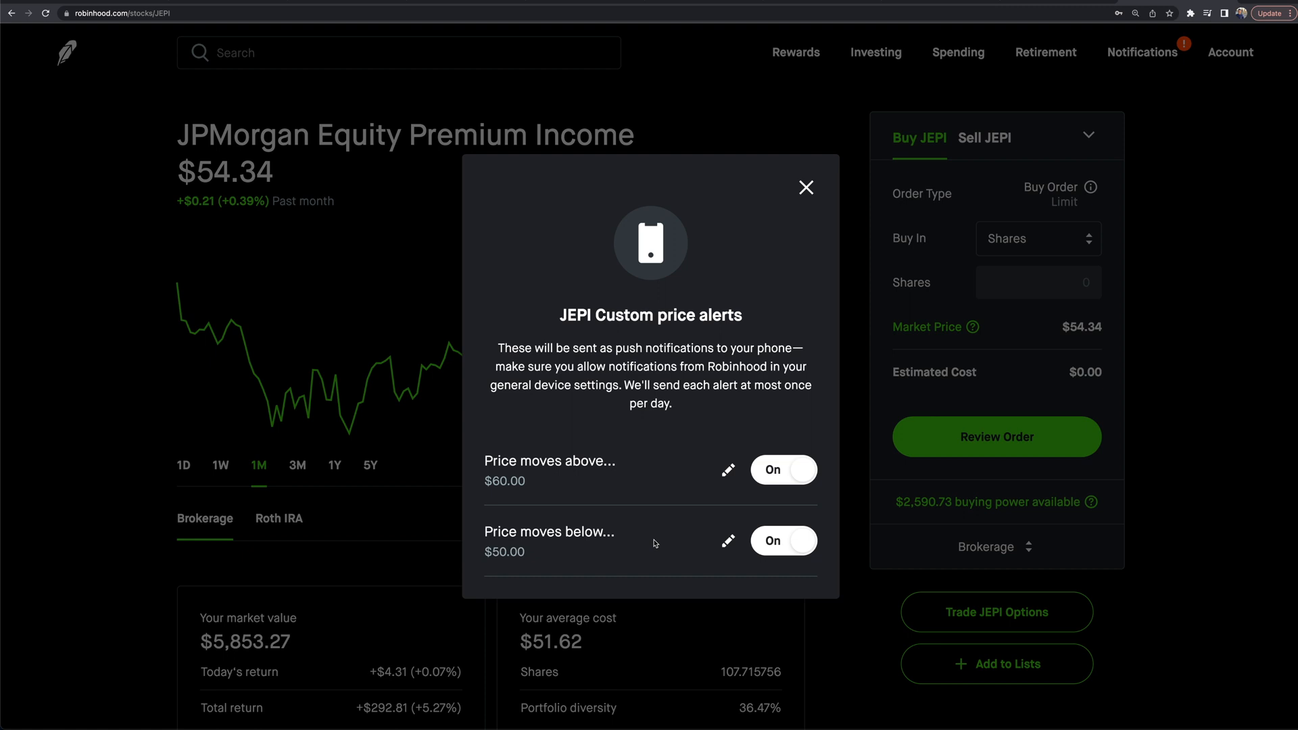
pyautogui.moveTo(698, 555)
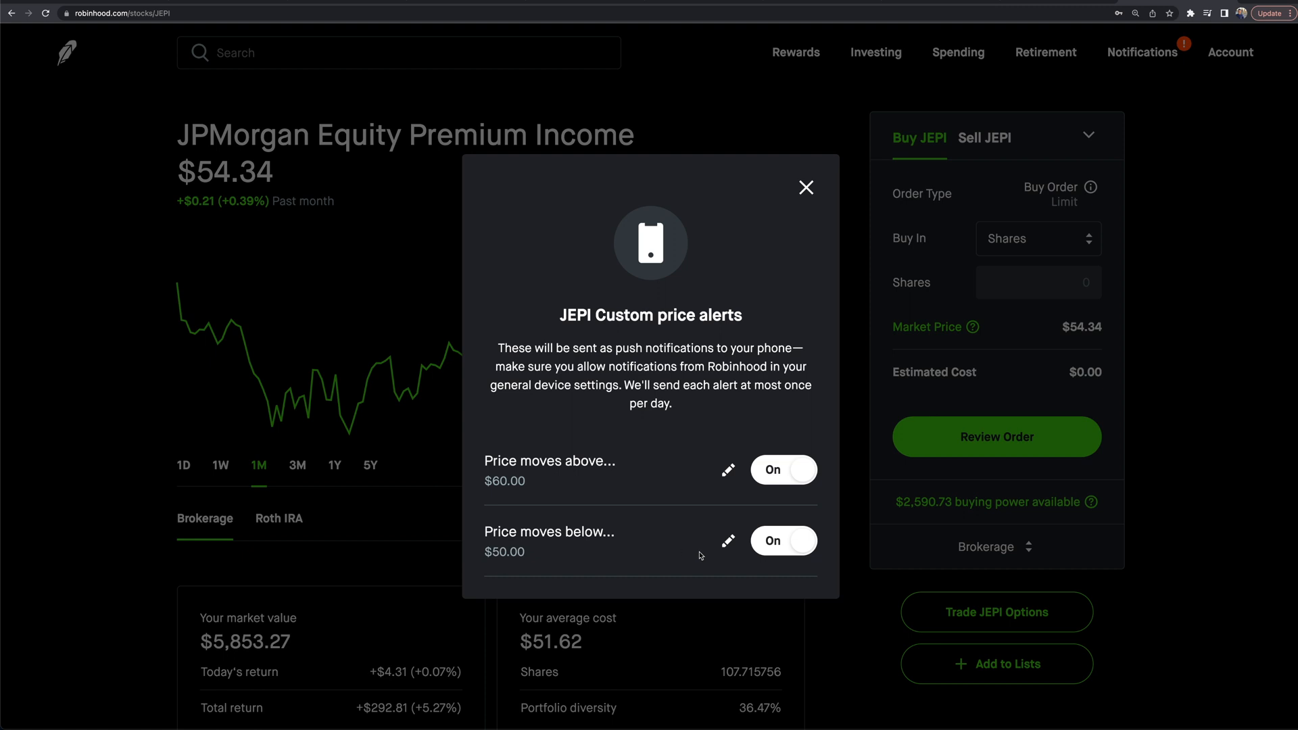